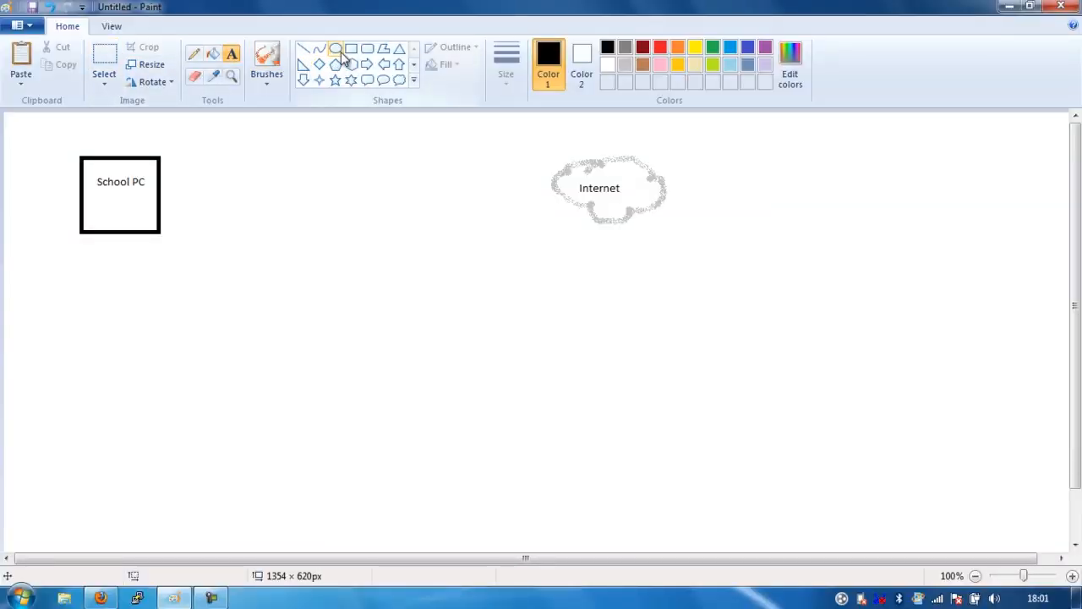
Draw a new empty rectangle and position it between the School PC box and the Internet cloud
{"action": "left_click_drag", "start_coordinate": [483, 329], "coordinate": [584, 420]}
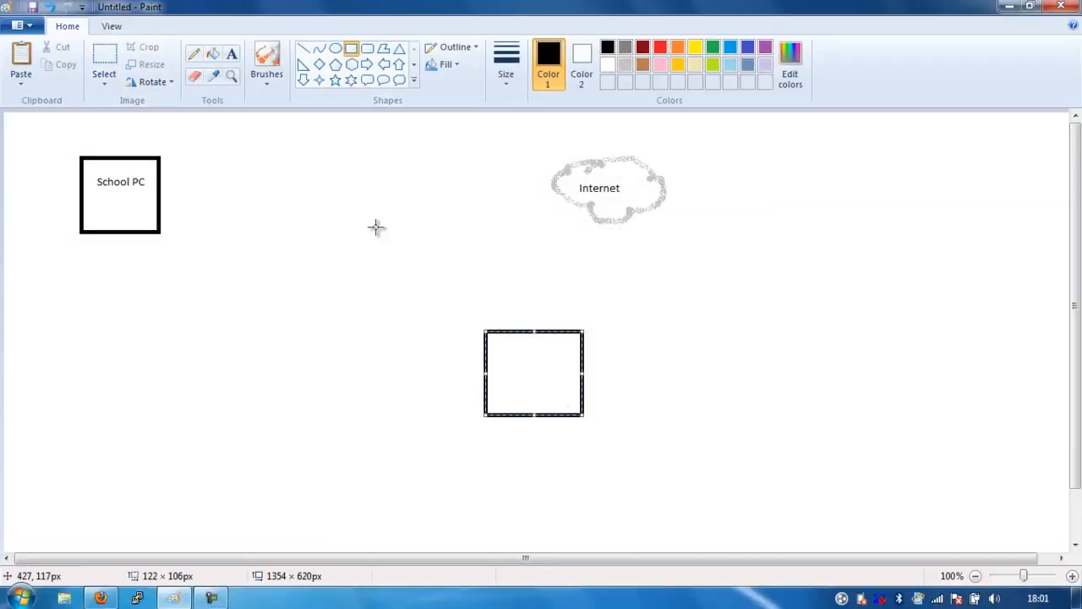
{"action": "left_click_drag", "start_coordinate": [532, 372], "coordinate": [657, 370]}
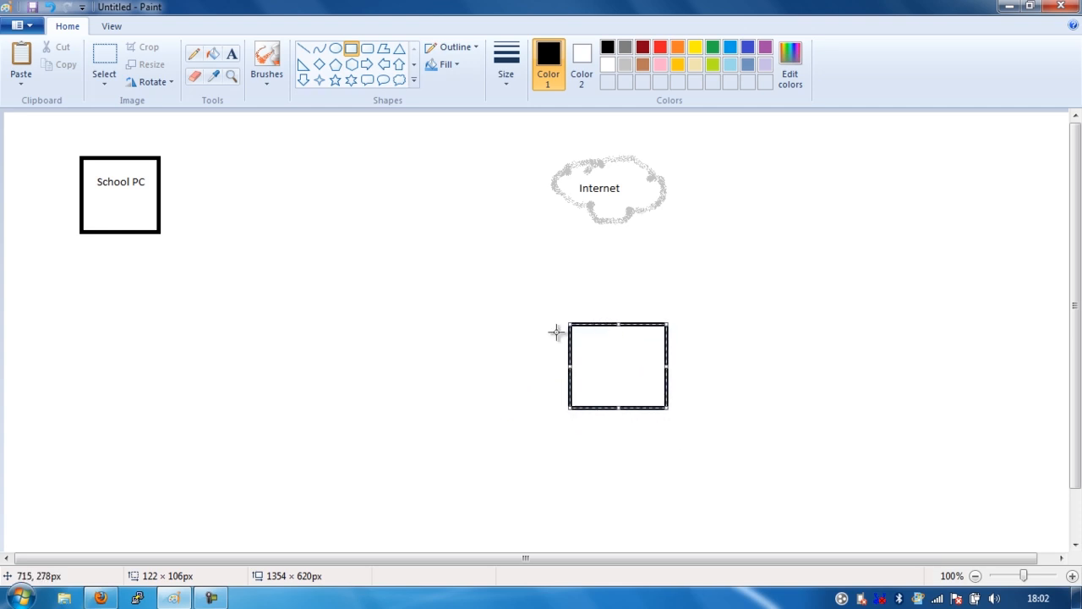
{"action": "mouse_move", "coordinate": [609, 332]}
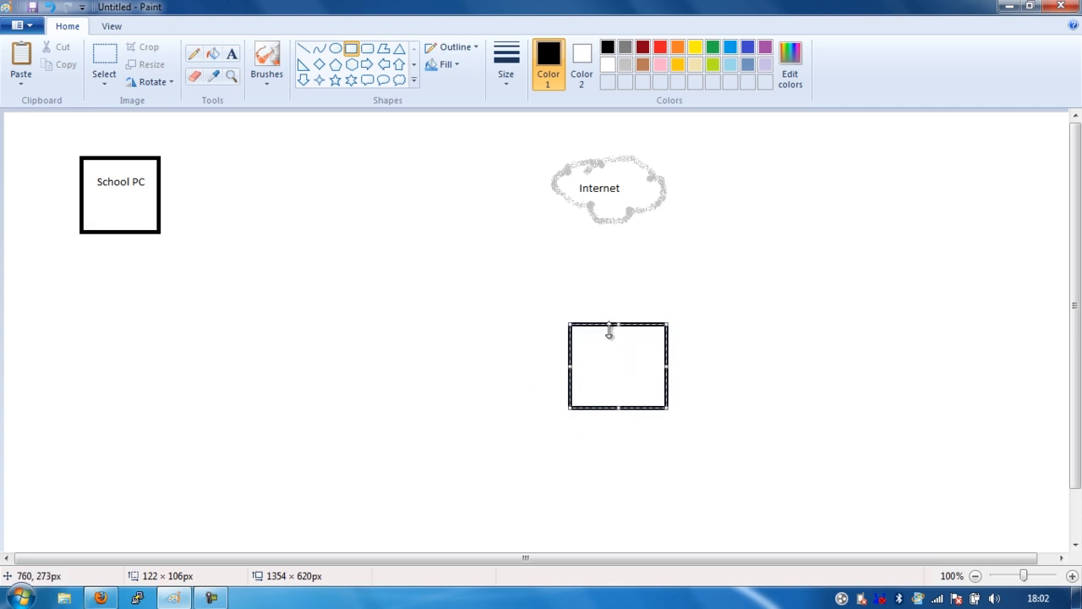
{"action": "mouse_move", "coordinate": [602, 325]}
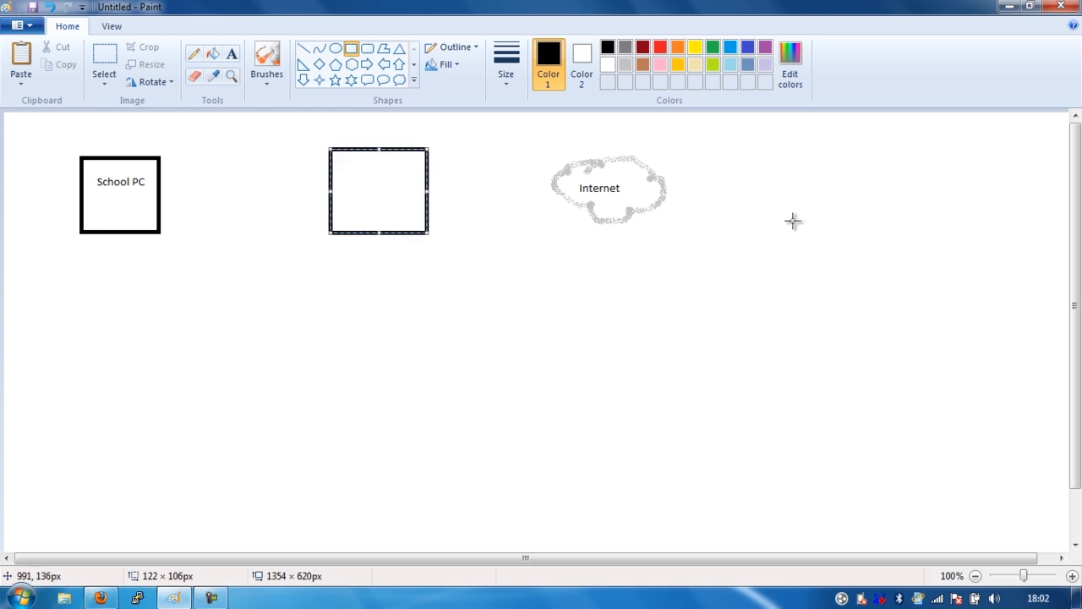
{"action": "mouse_move", "coordinate": [859, 190]}
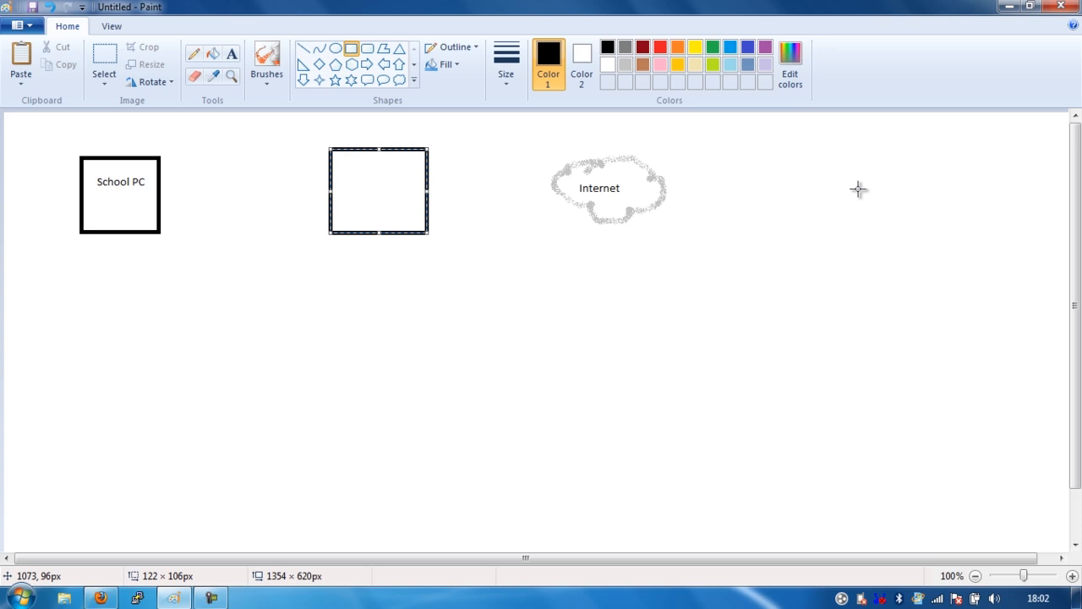
{"action": "mouse_move", "coordinate": [528, 266]}
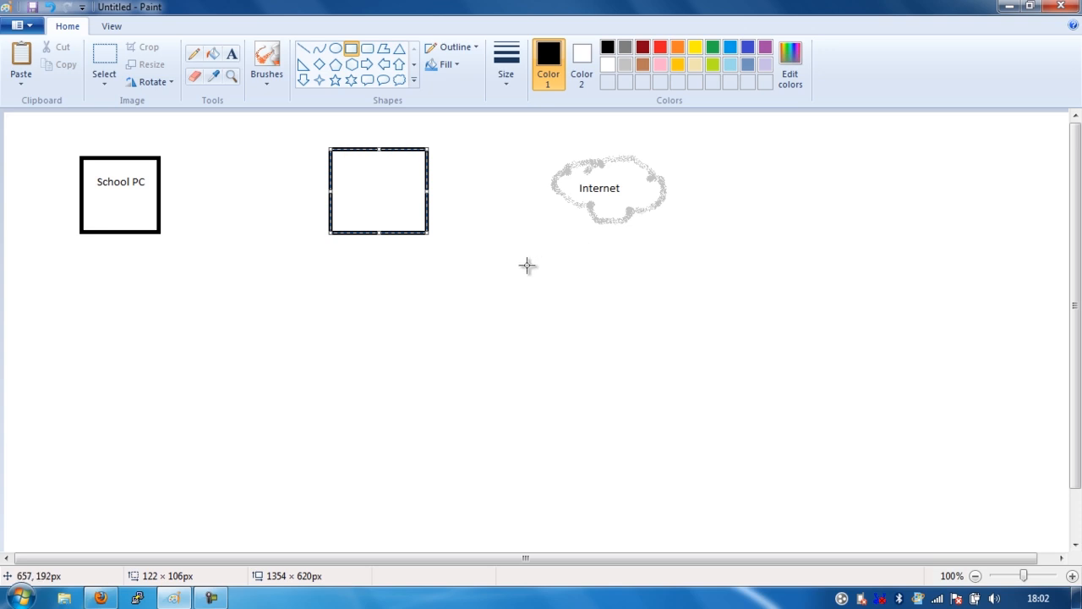
{"action": "mouse_move", "coordinate": [421, 210]}
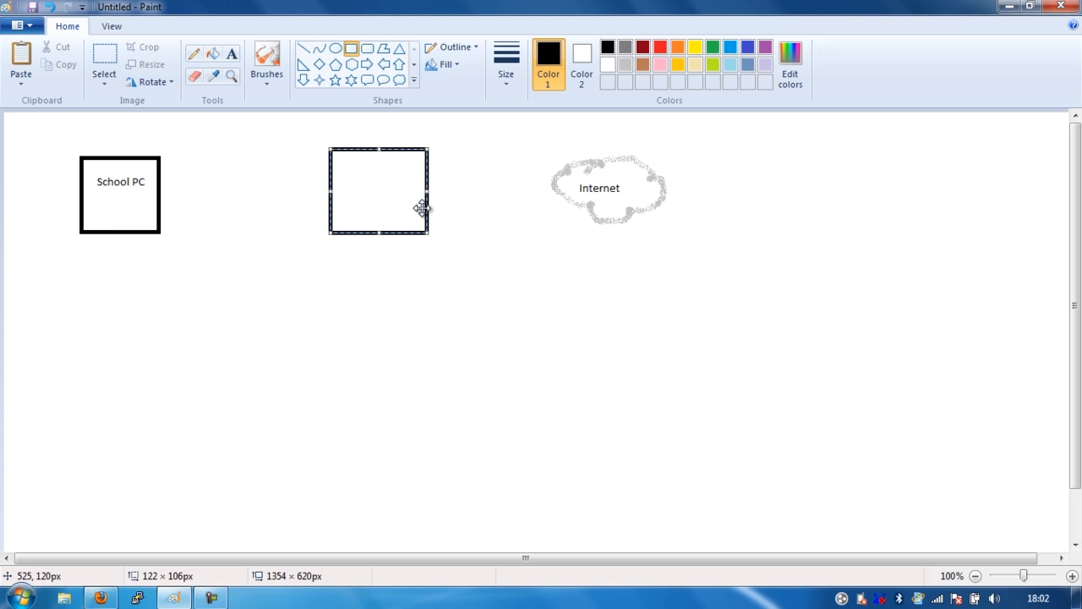
{"action": "mouse_move", "coordinate": [430, 206]}
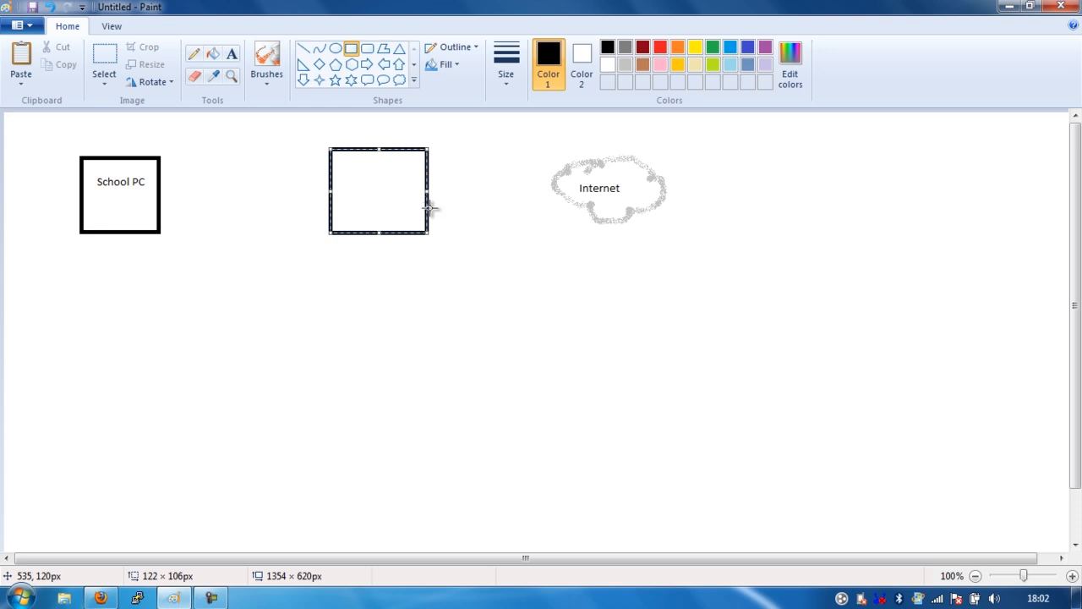
{"action": "mouse_move", "coordinate": [399, 122]}
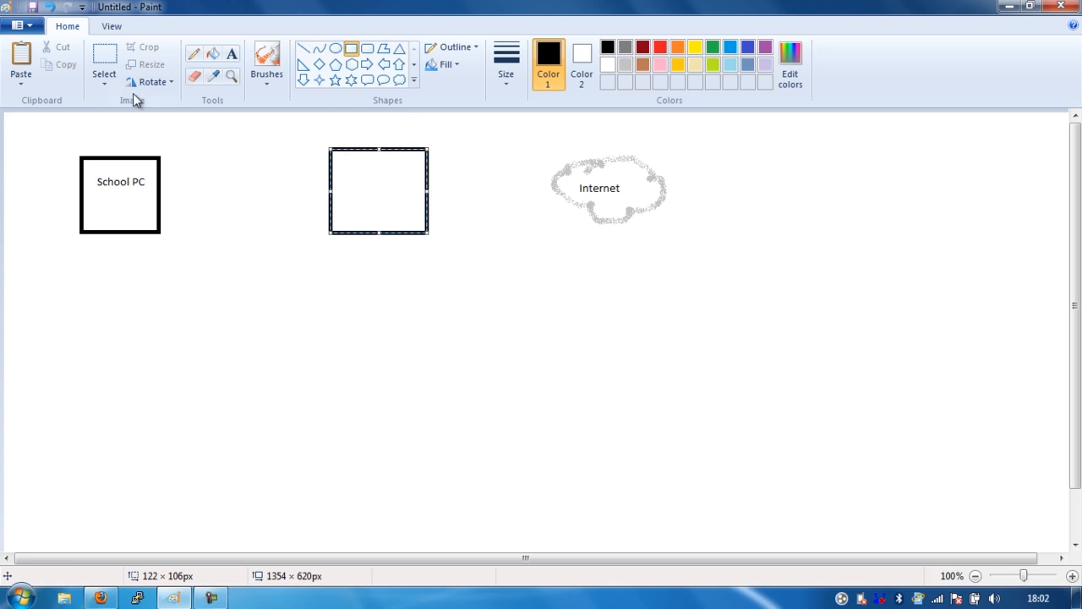
{"action": "mouse_move", "coordinate": [115, 147]}
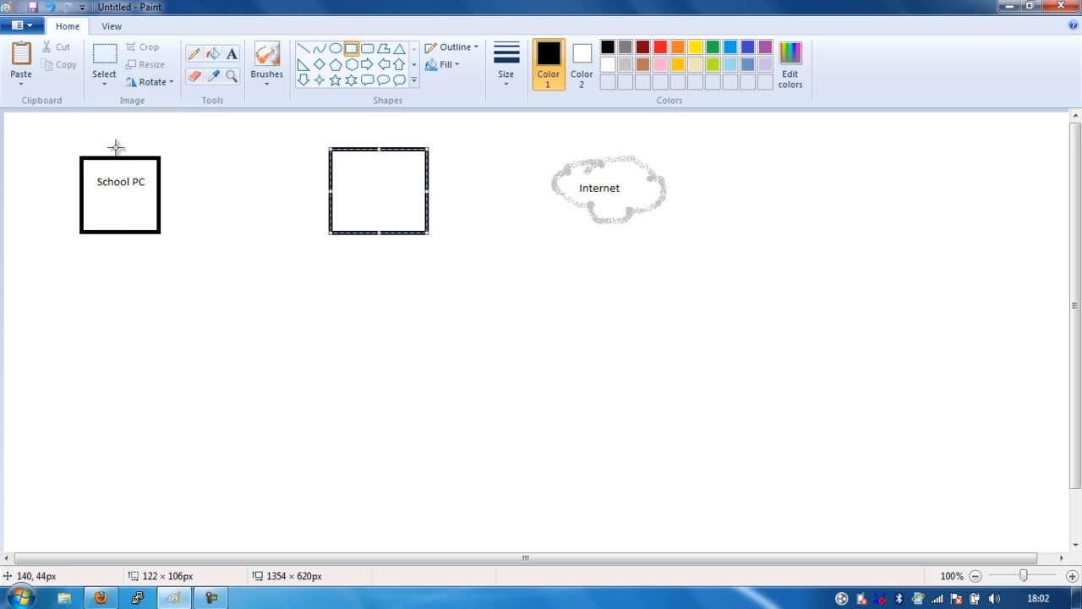
{"action": "mouse_move", "coordinate": [274, 133]}
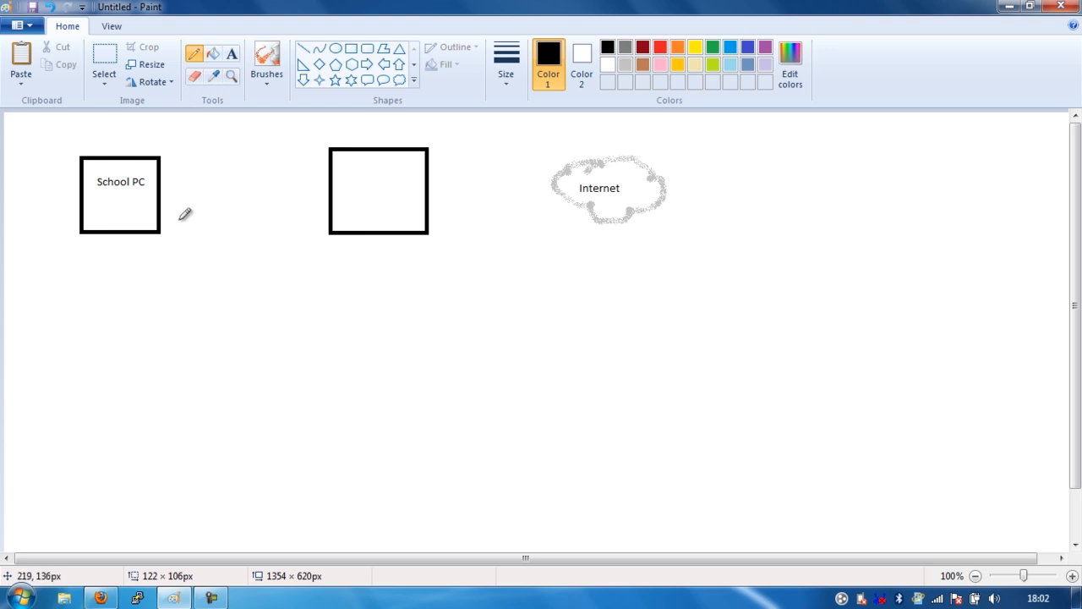
{"action": "mouse_move", "coordinate": [162, 178]}
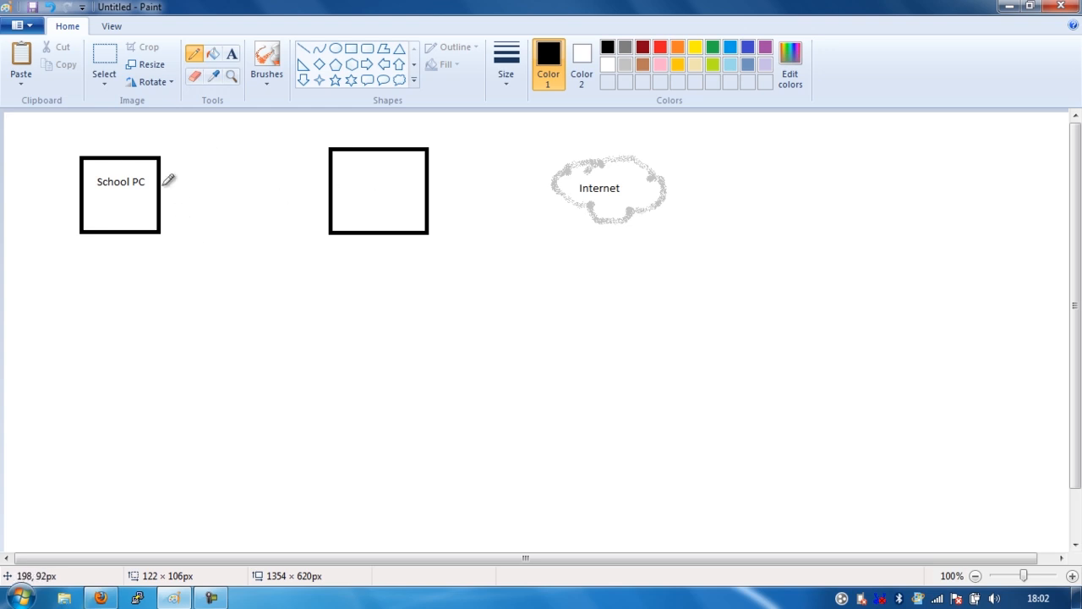